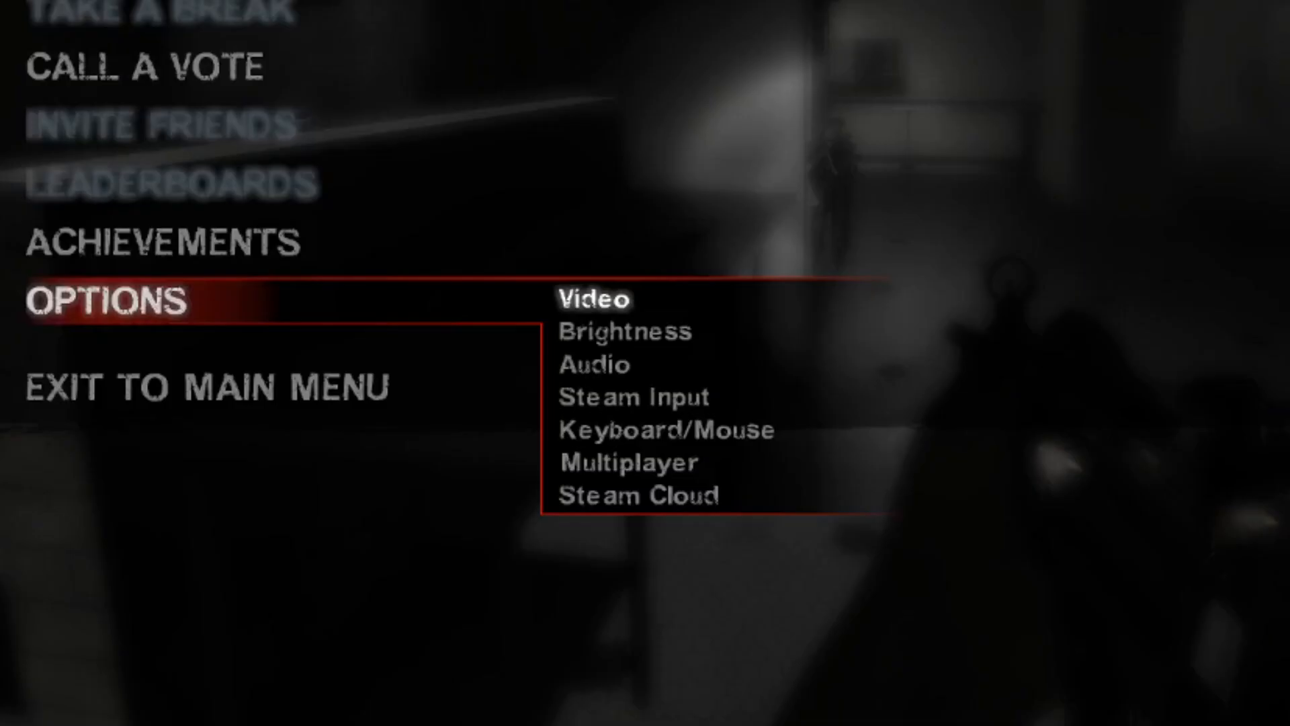
mouse_move(632, 398)
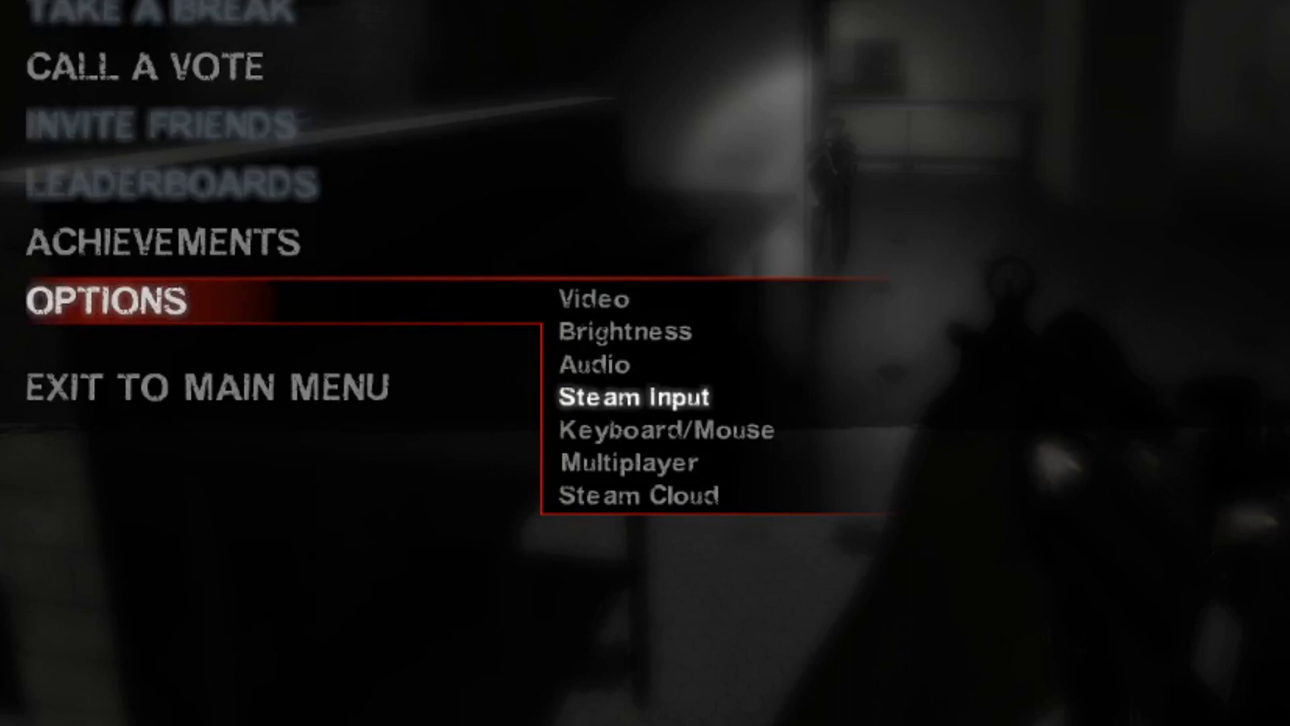
Launch the Steam Input controller settings from Left 4 Dead 2's Options menu.
left_click(633, 398)
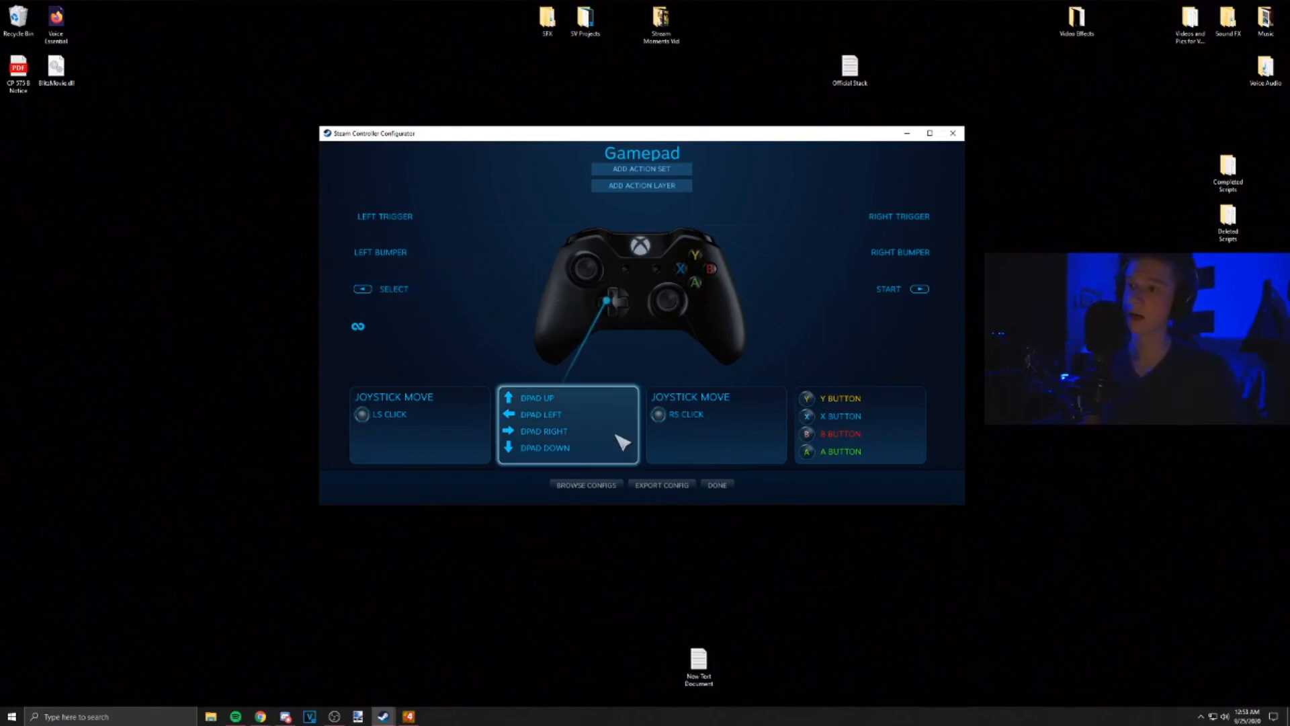
mouse_move(585, 485)
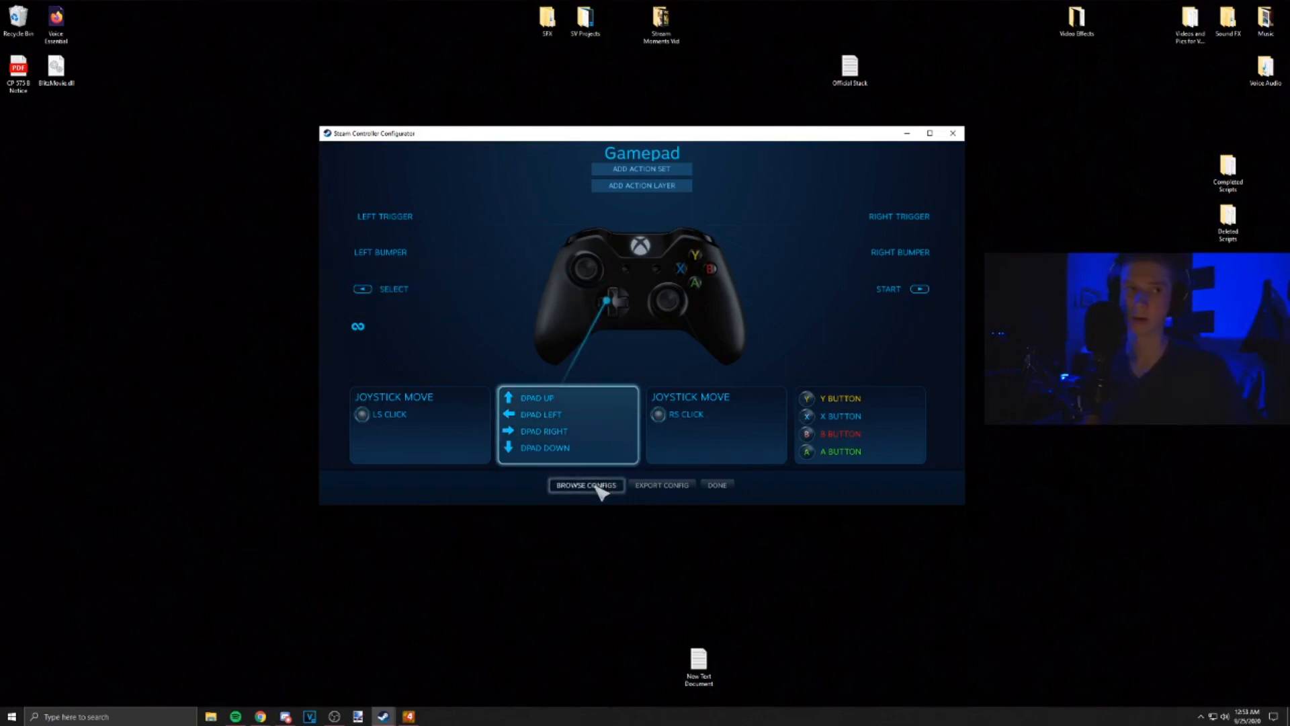
Browse Configs to list importable Left 4 Dead 2 controller configurations.
left_click(585, 485)
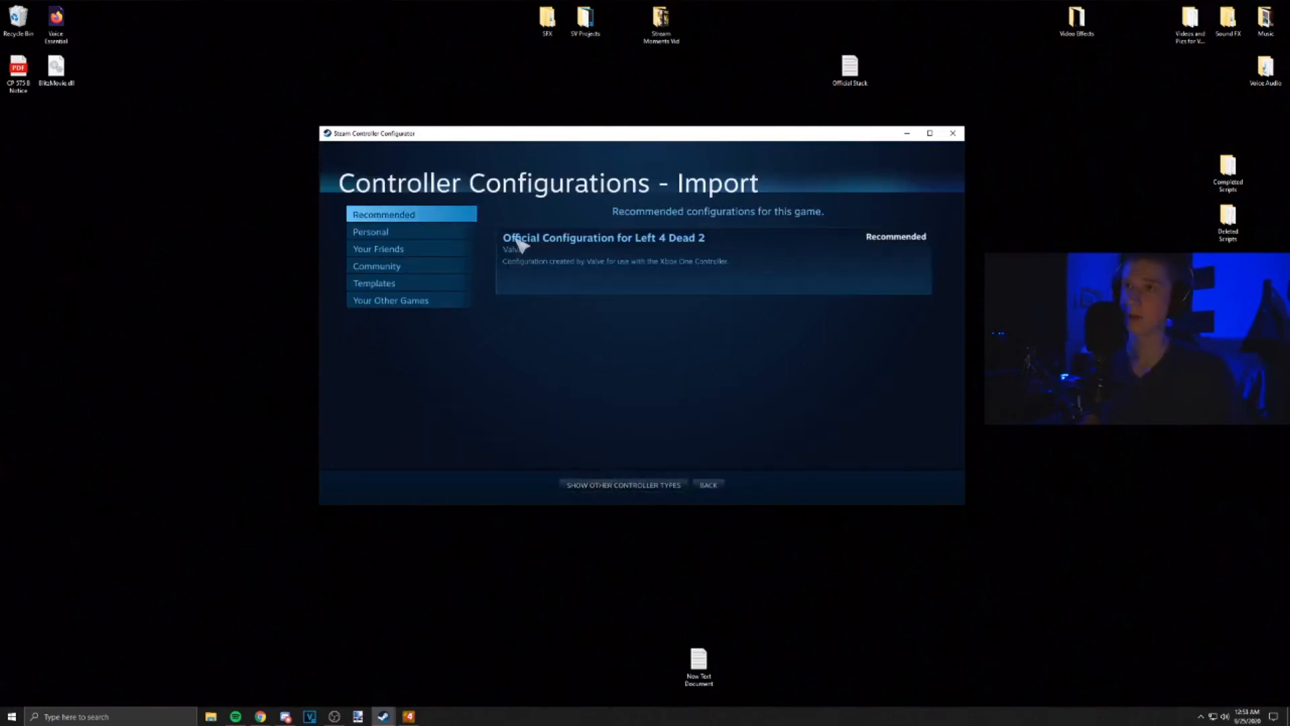
mouse_move(442, 214)
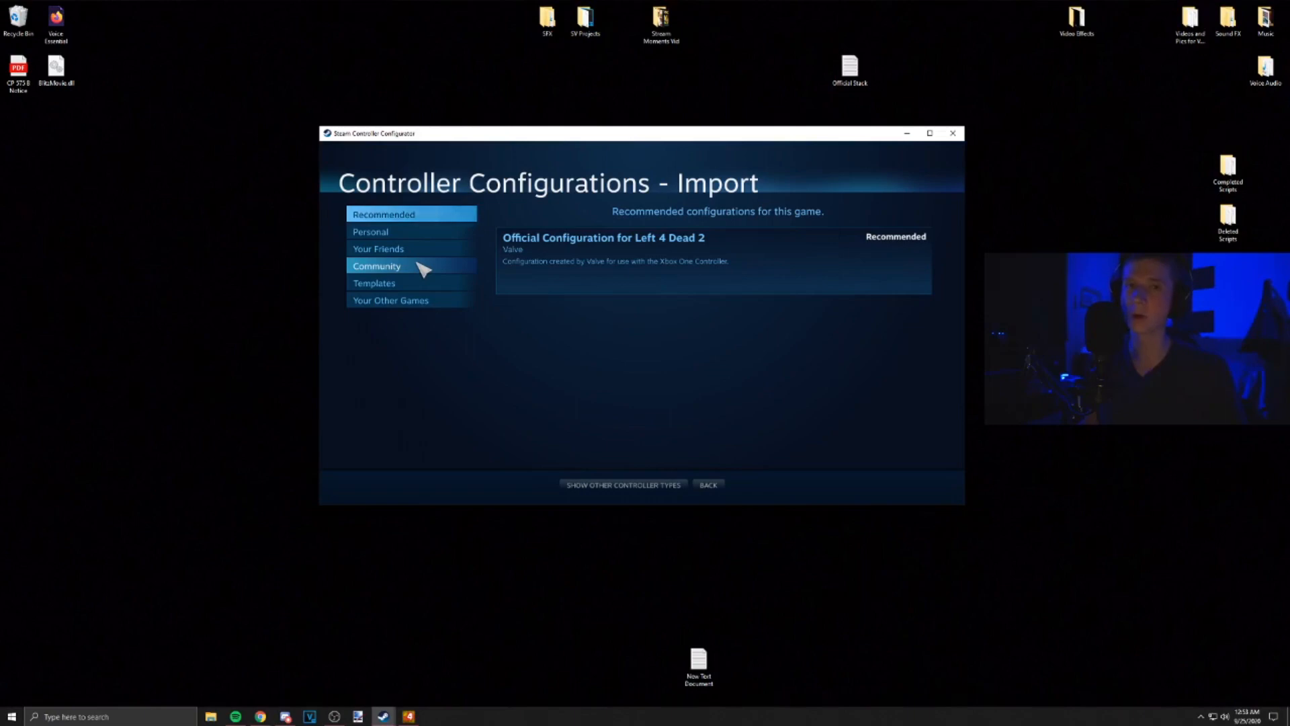
Filter the import list to Templates, revealing Gamepad and Keyboard (WASD) and Mouse layouts.
left_click(373, 282)
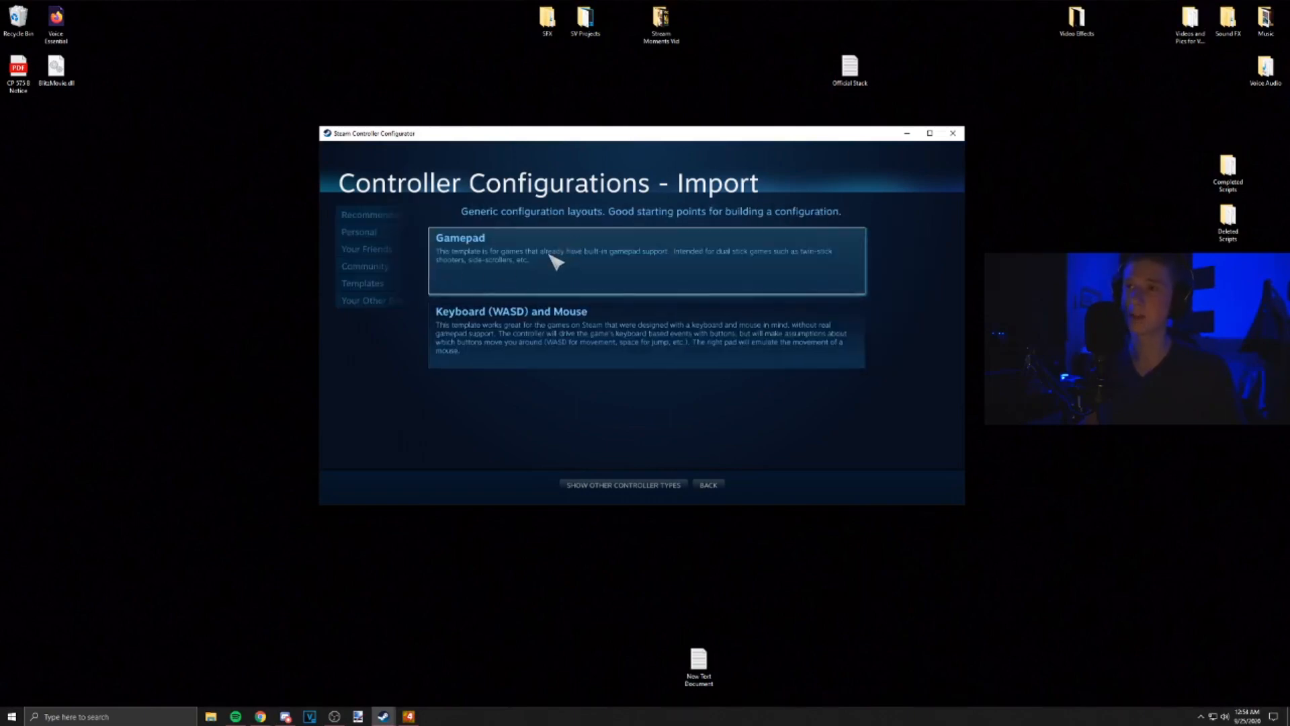
mouse_move(651, 274)
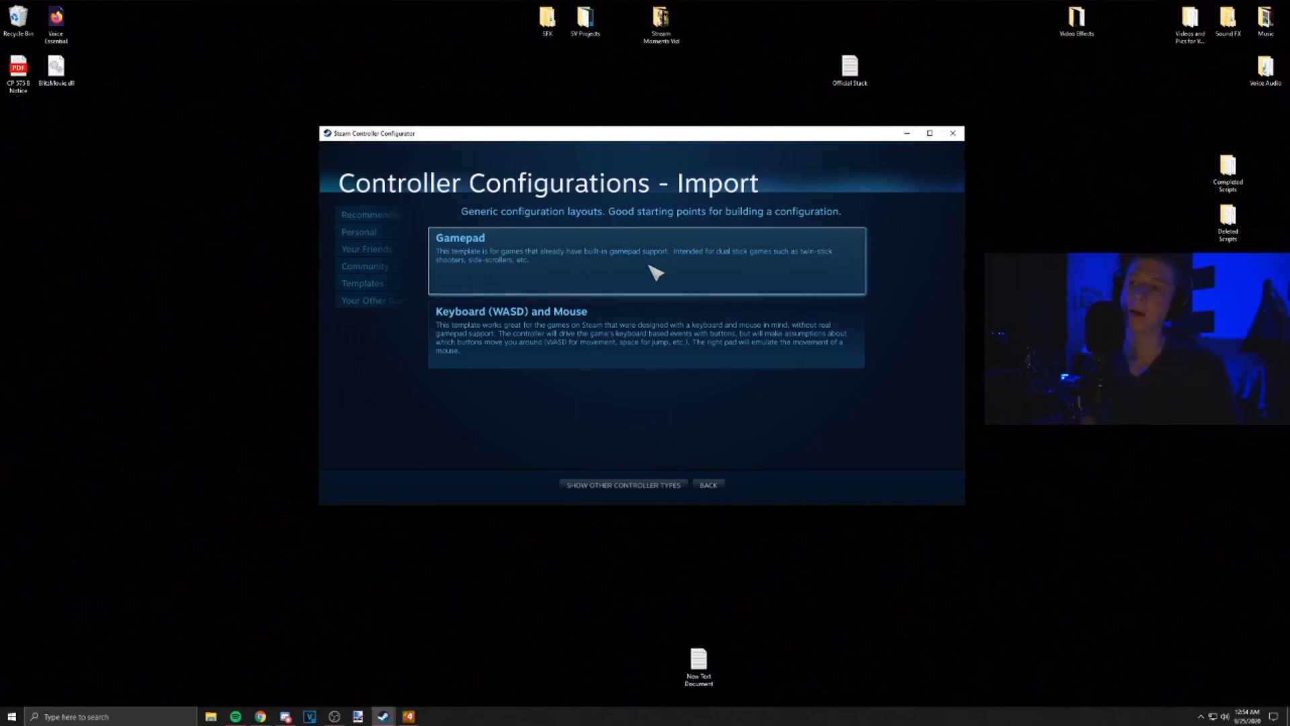
mouse_move(605, 256)
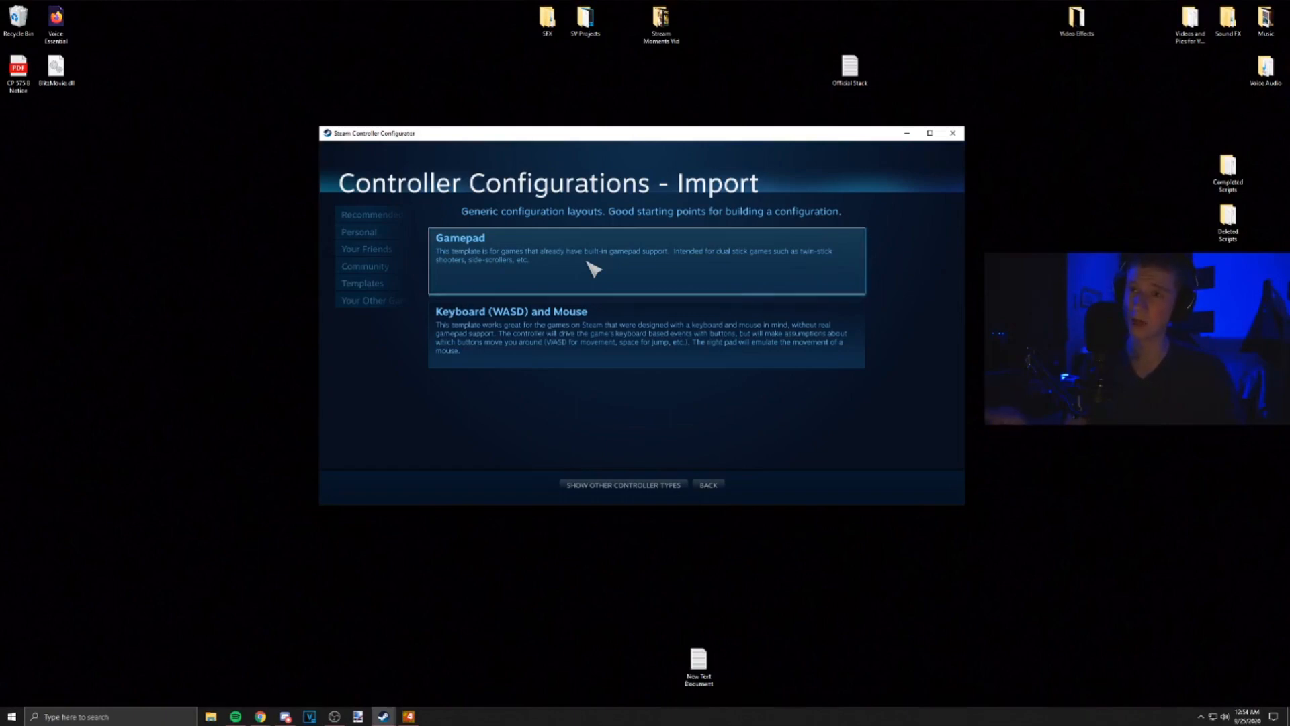
mouse_move(911, 154)
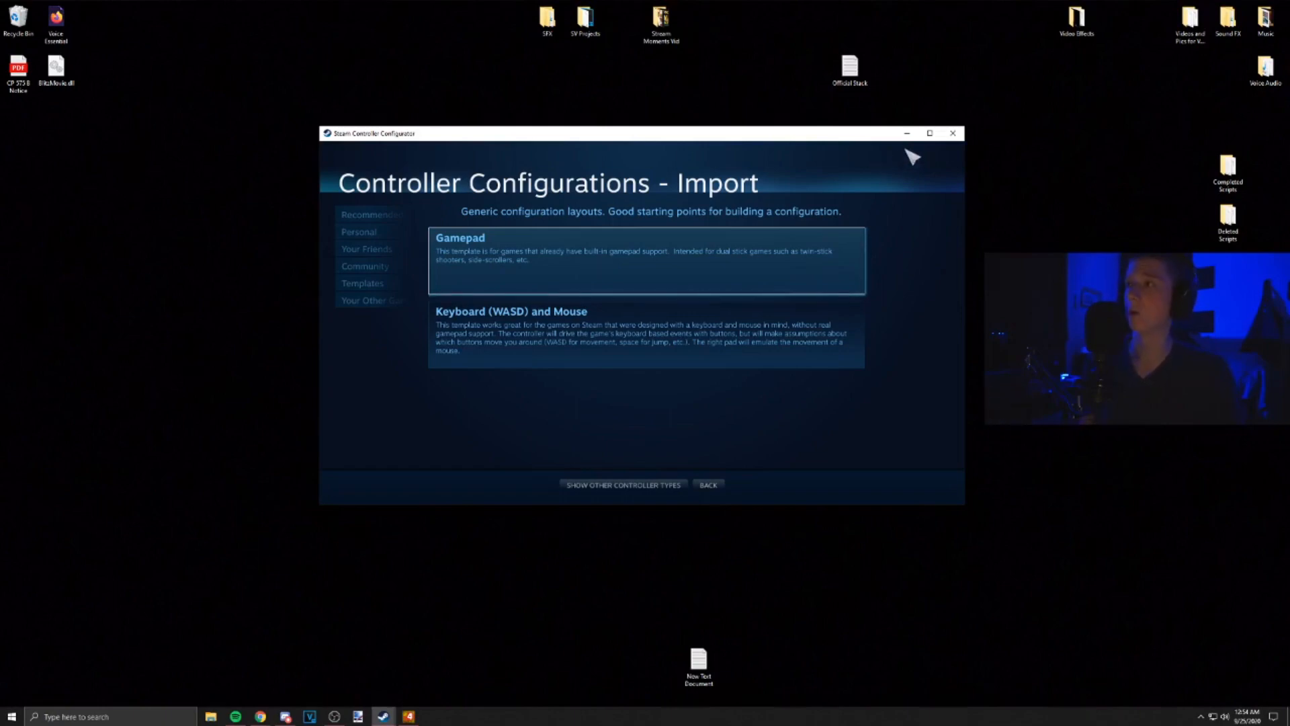
left_click(646, 248)
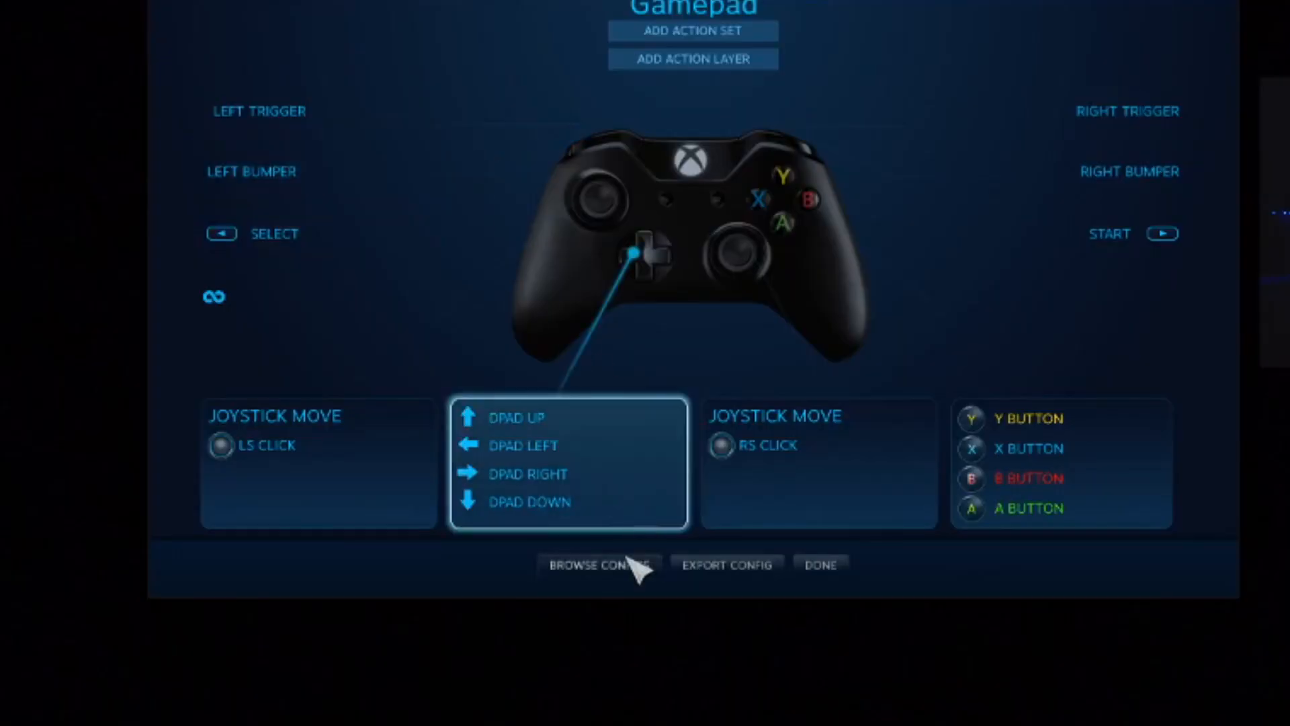
left_click(600, 566)
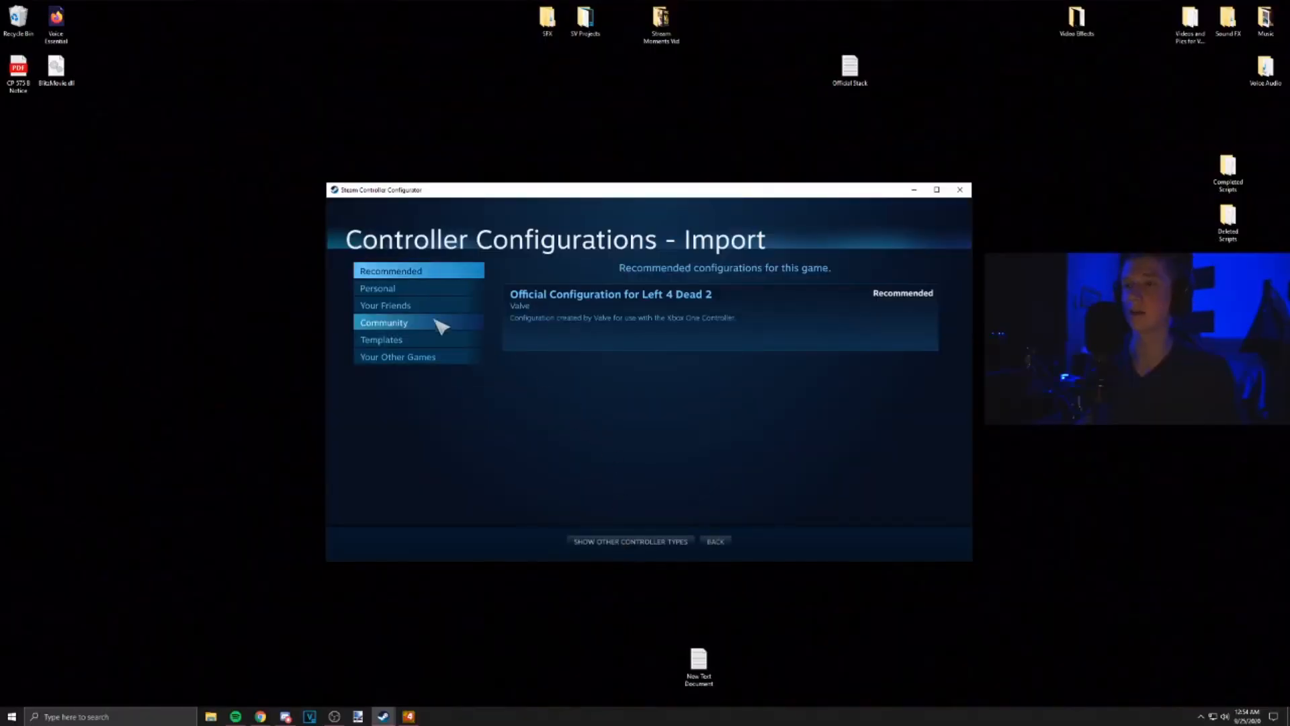
left_click(381, 338)
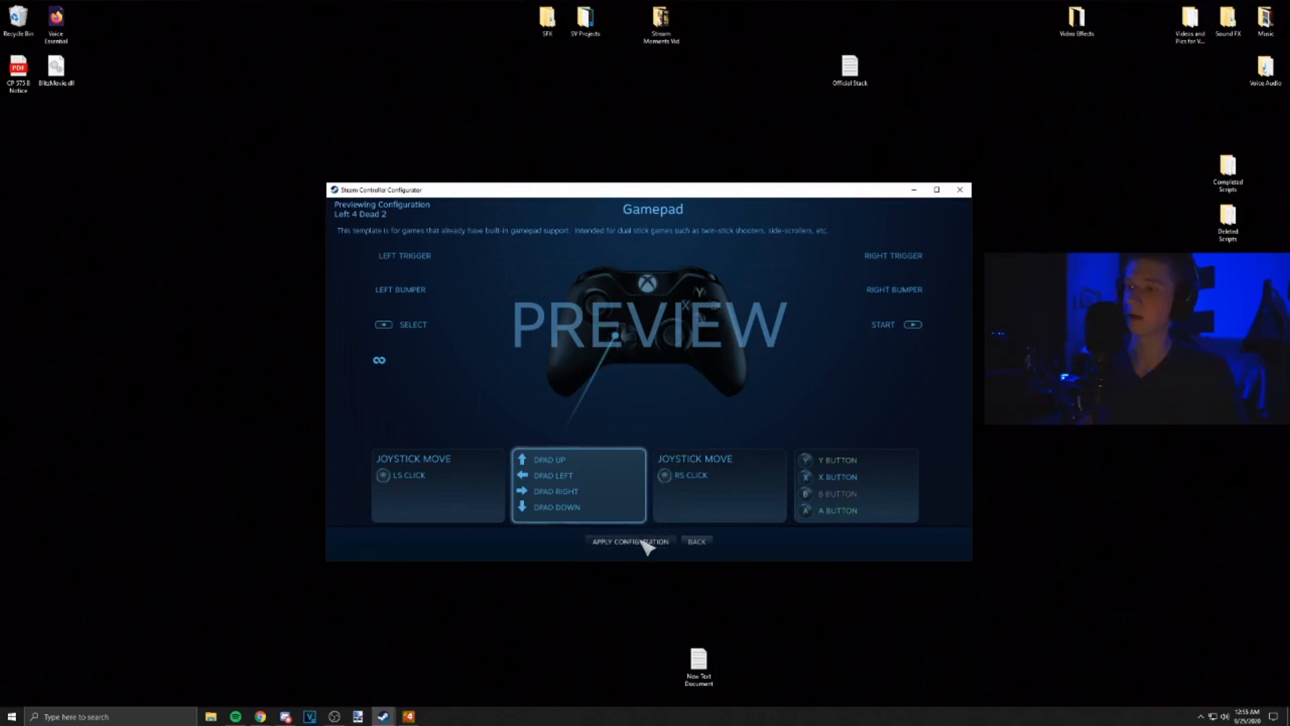
mouse_move(959, 204)
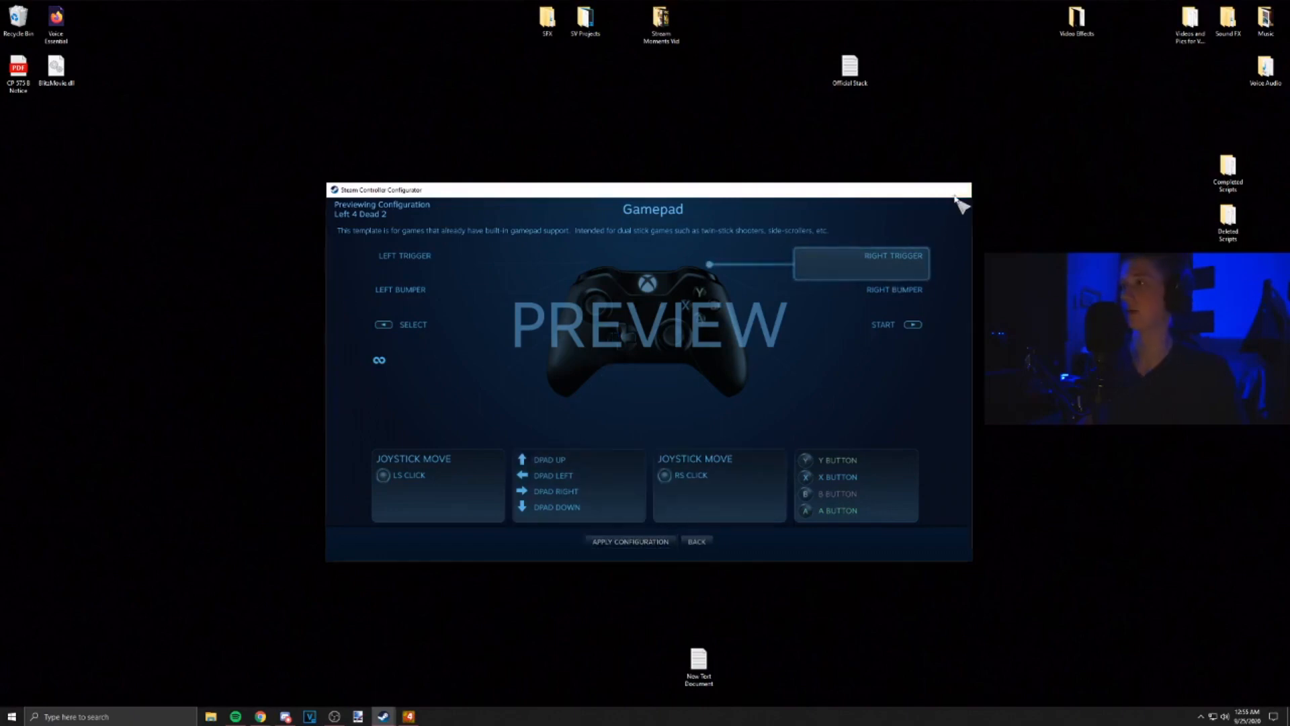